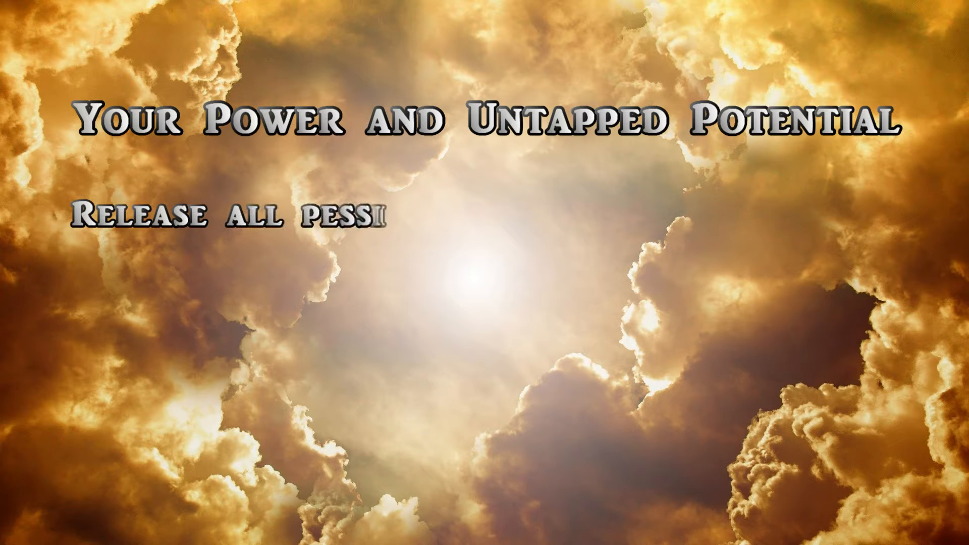
{"action": "type", "text": "mism, fears, and bitterness,"}
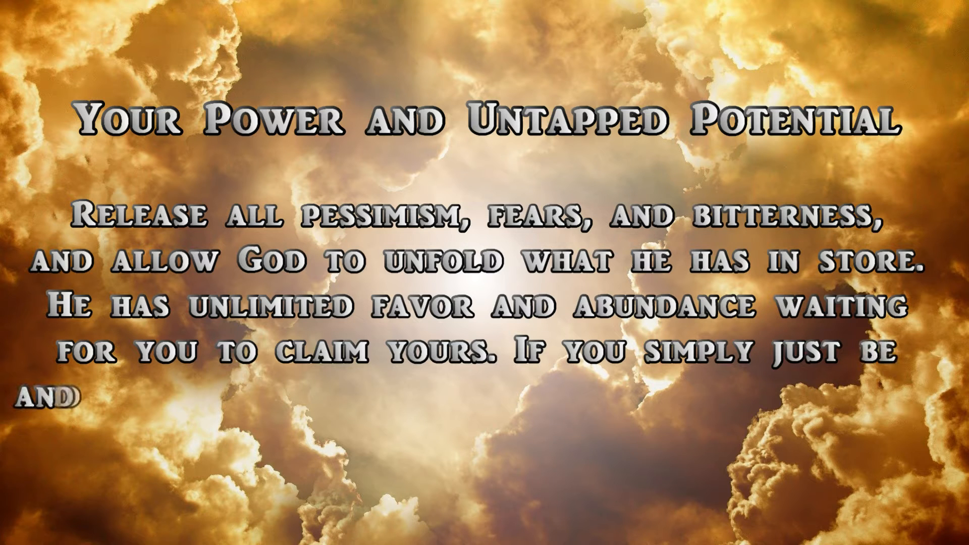
{"action": "type", "text": "allow his spirit to le"}
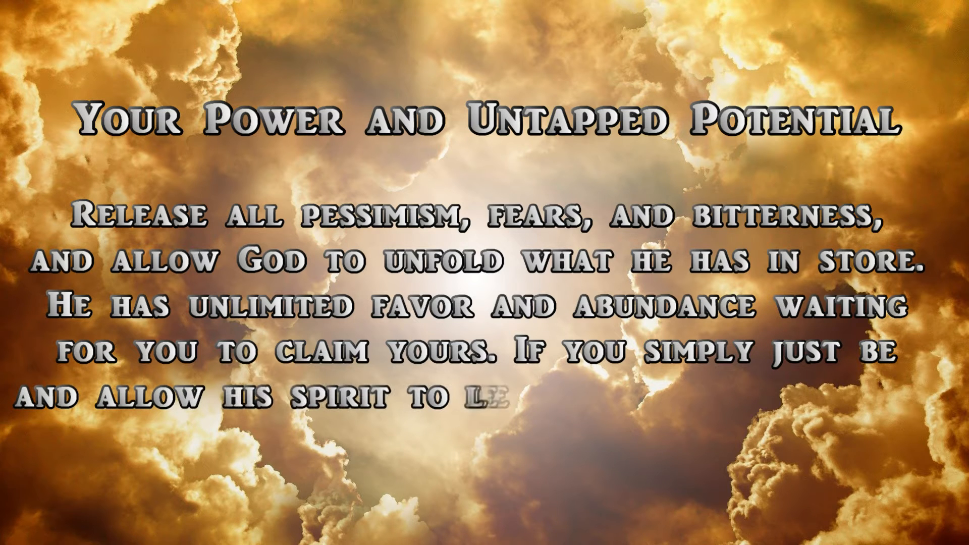